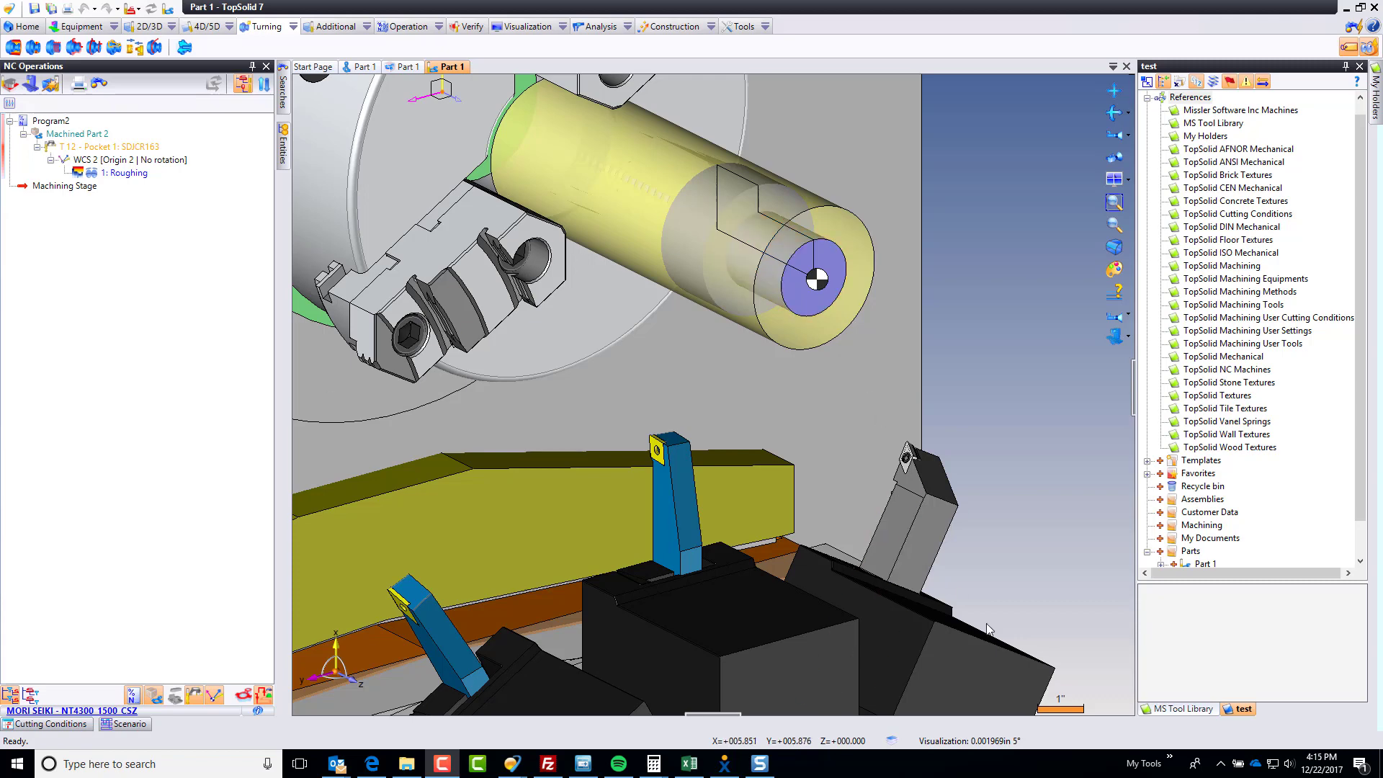
Switch to the MS Tool Library project and select the SDJCR163 tool assembly.
click(1183, 708)
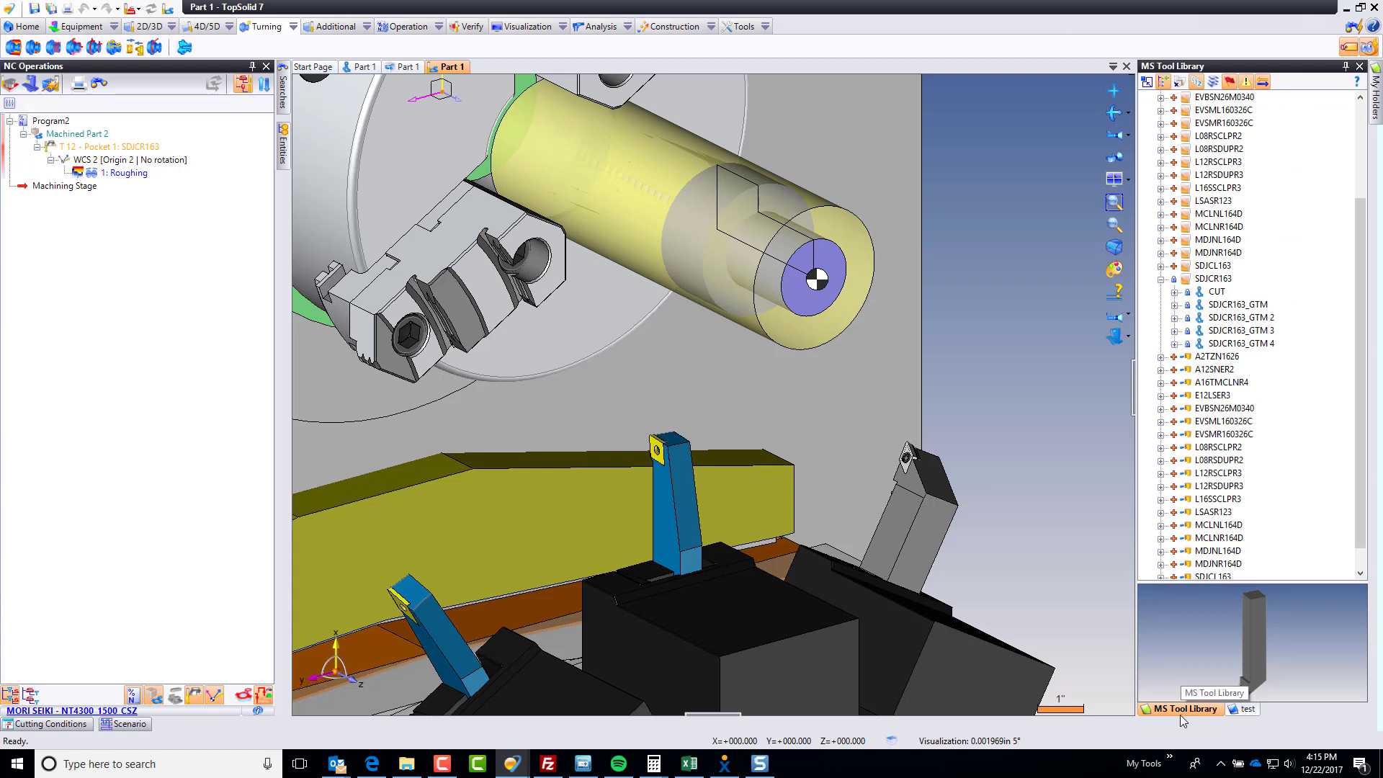
click(1211, 563)
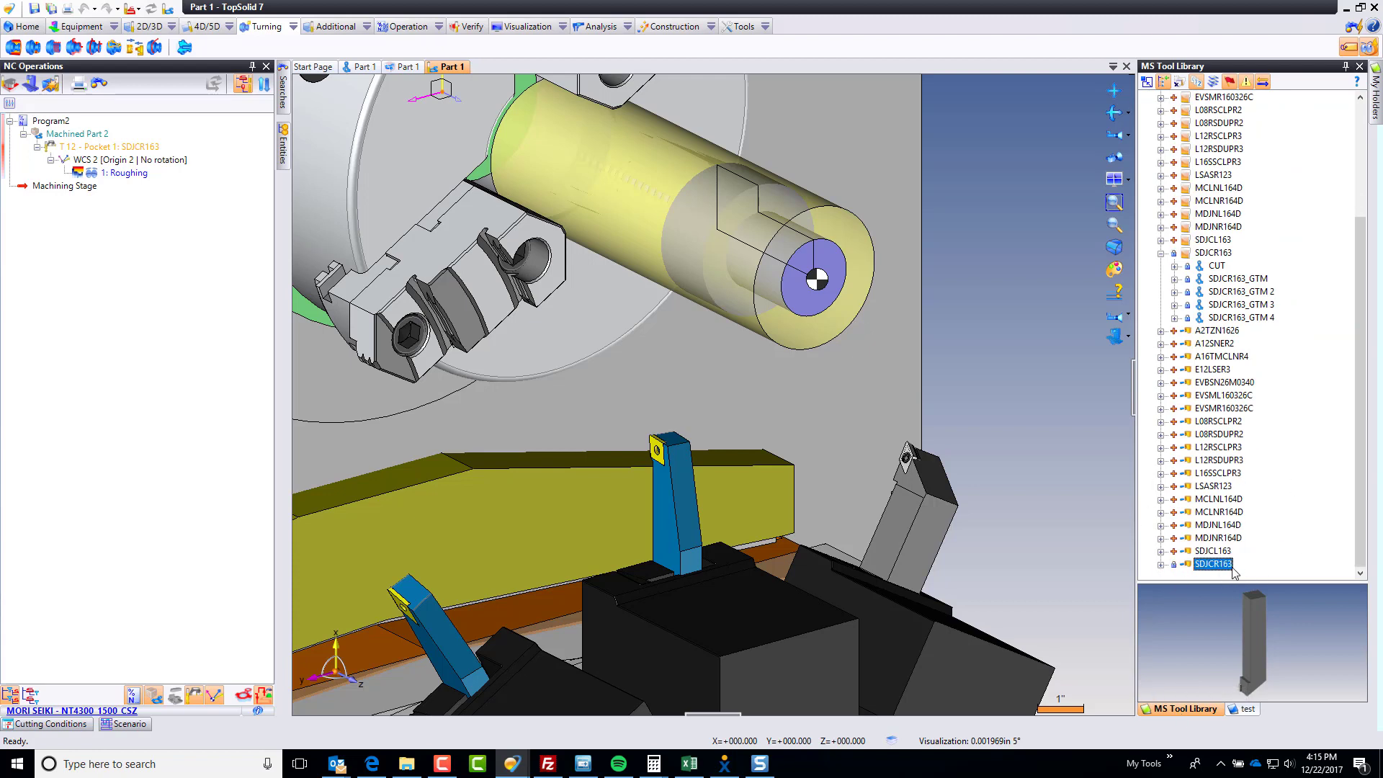
mouse_move(1213, 563)
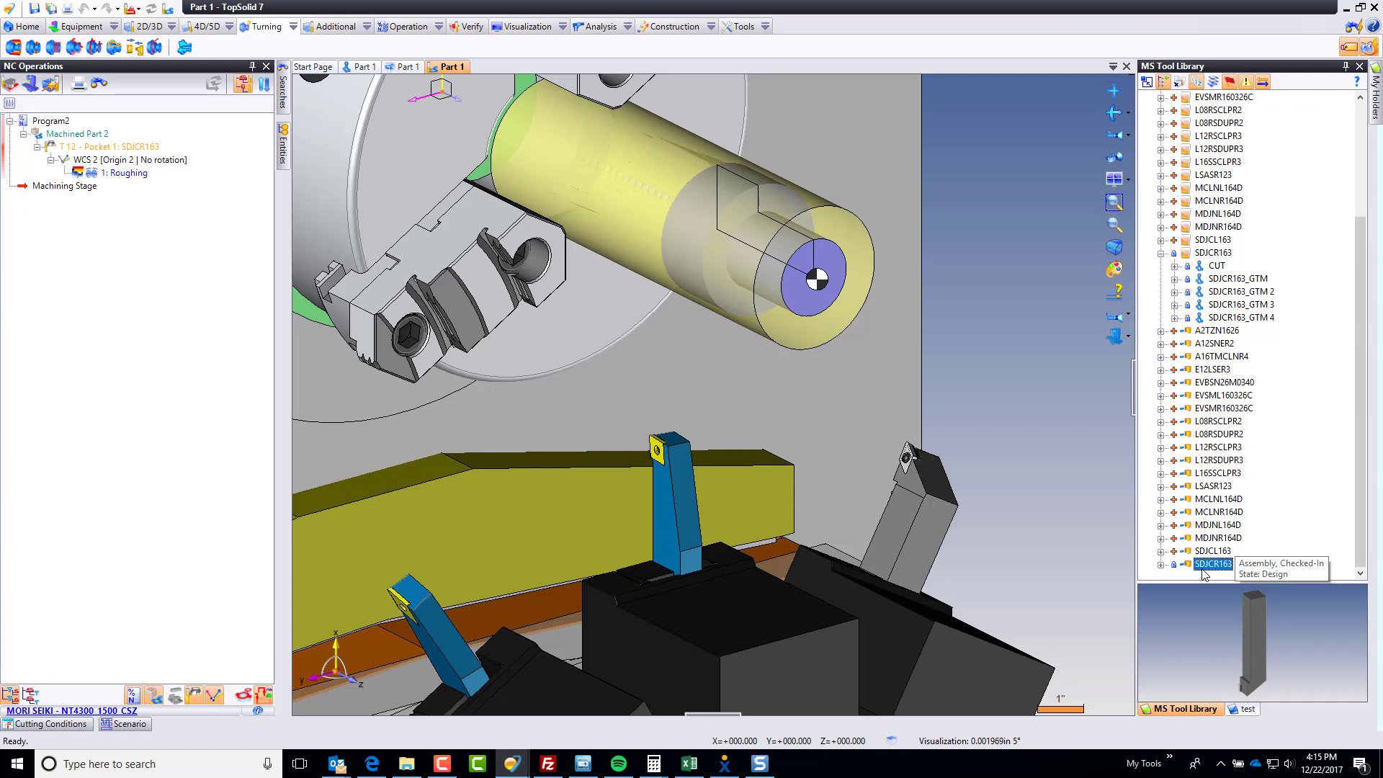
mouse_move(1194, 578)
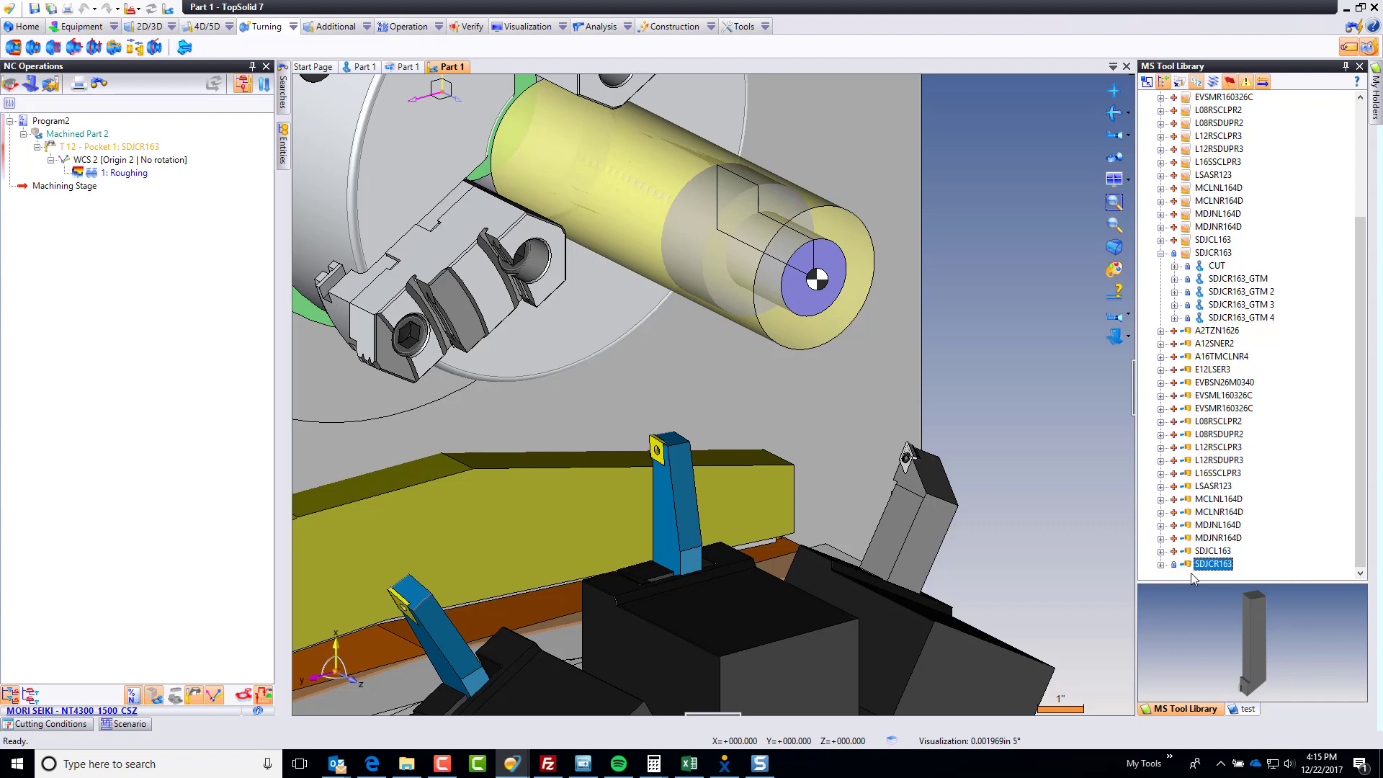
mouse_move(1188, 571)
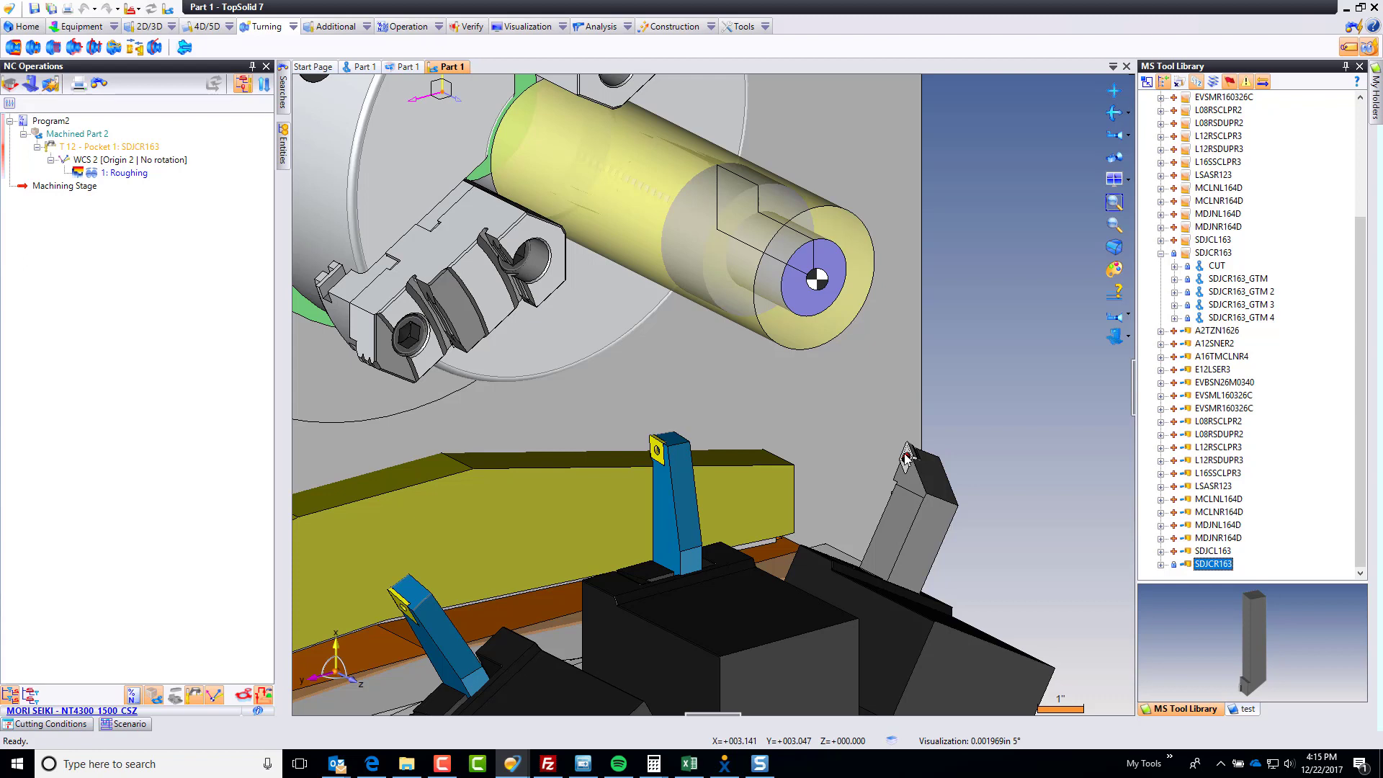
mouse_move(934, 494)
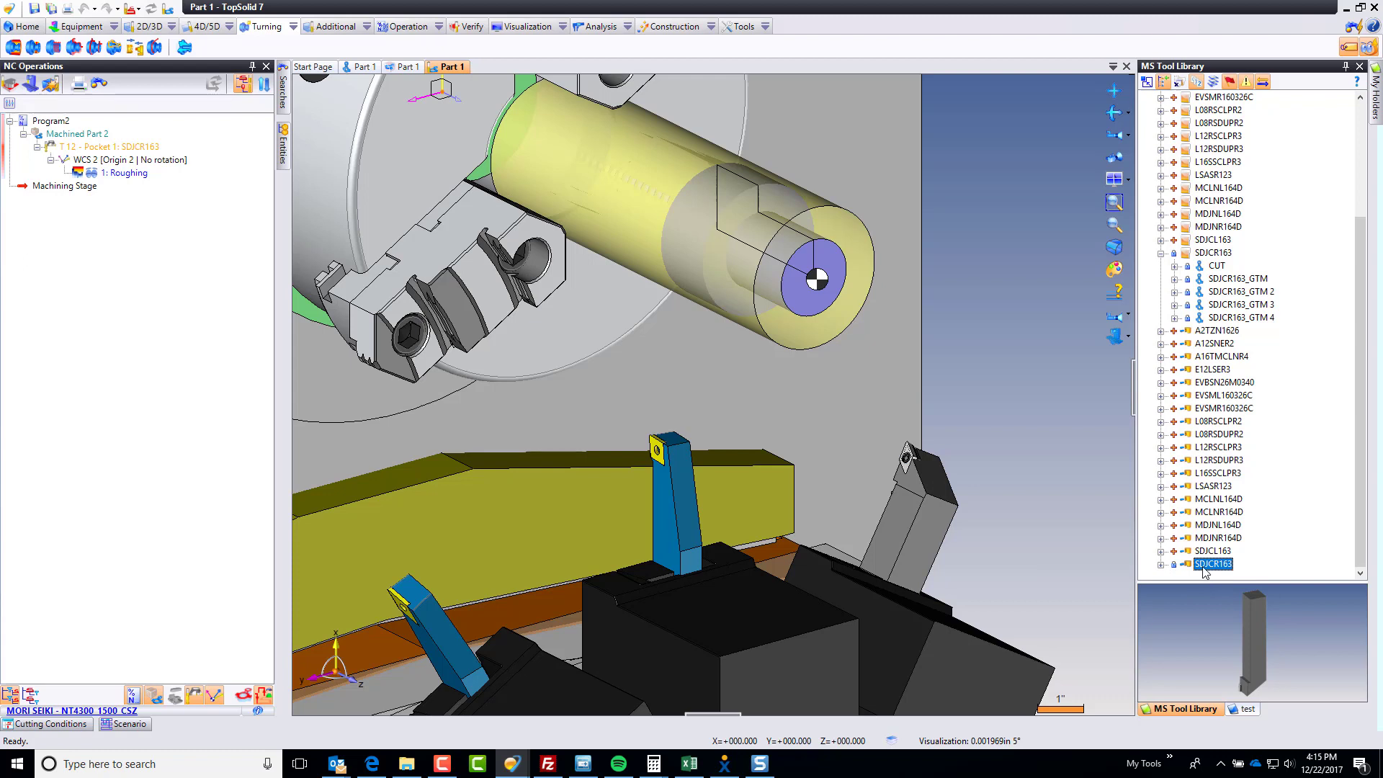
mouse_move(1210, 570)
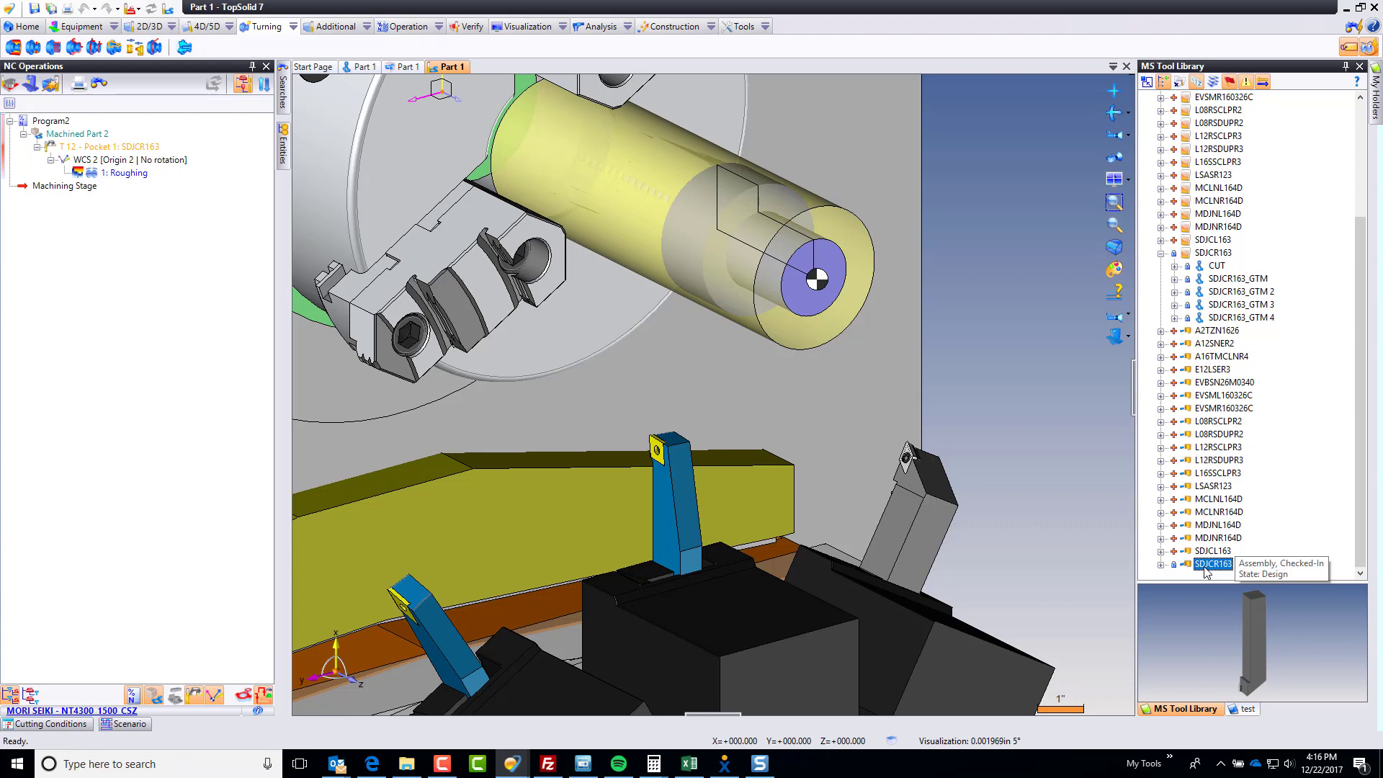
mouse_move(1210, 571)
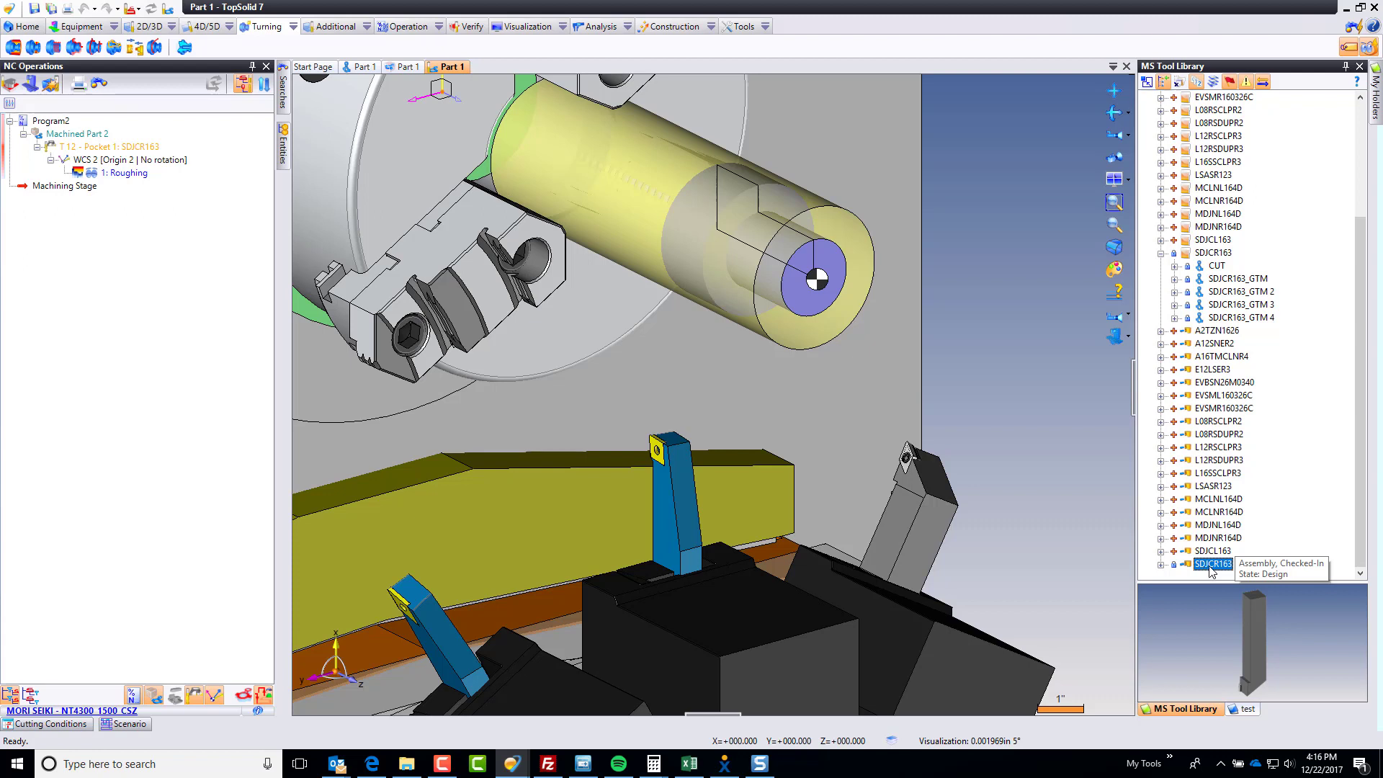
Validate revision A of SDJCR163 and its six documents, then expand Revisions to confirm.
right_click(1213, 563)
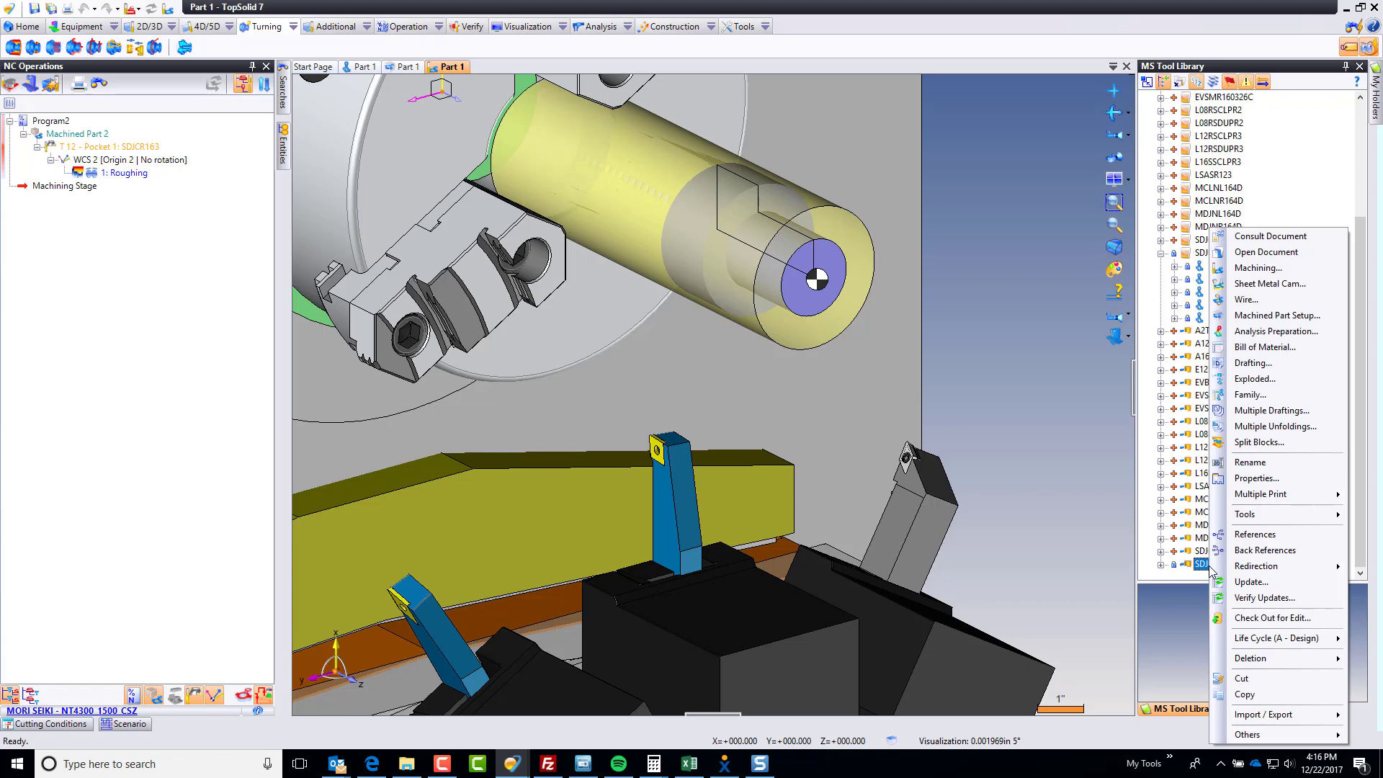
mouse_move(1274, 637)
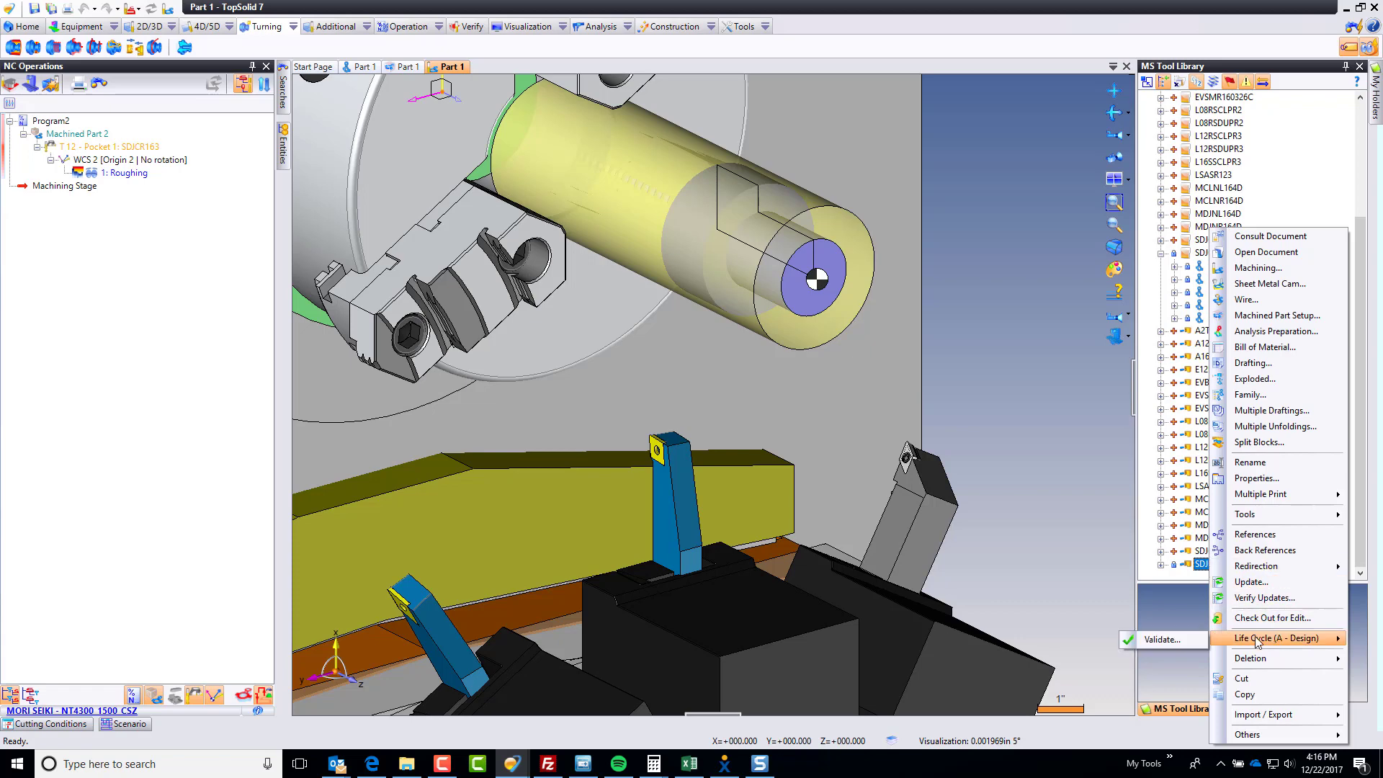
click(1164, 640)
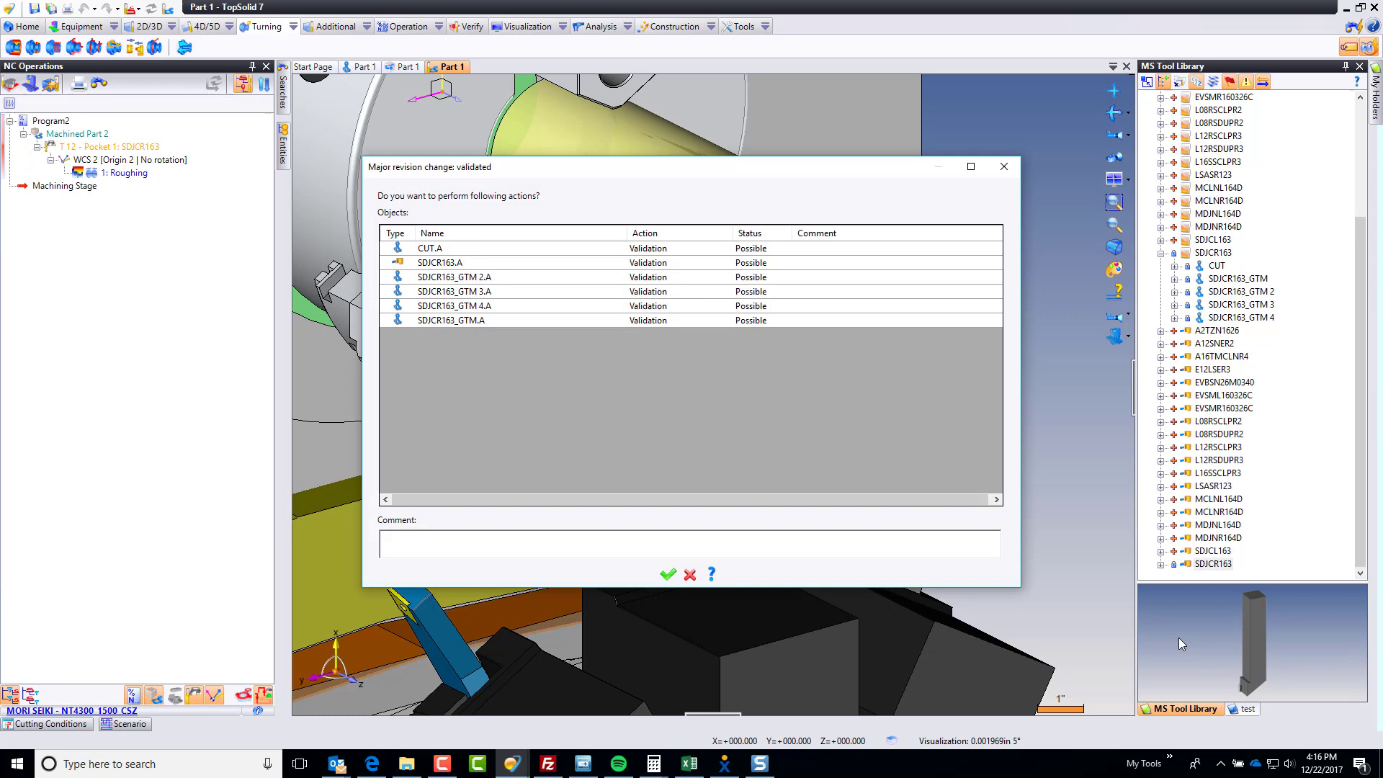
click(667, 574)
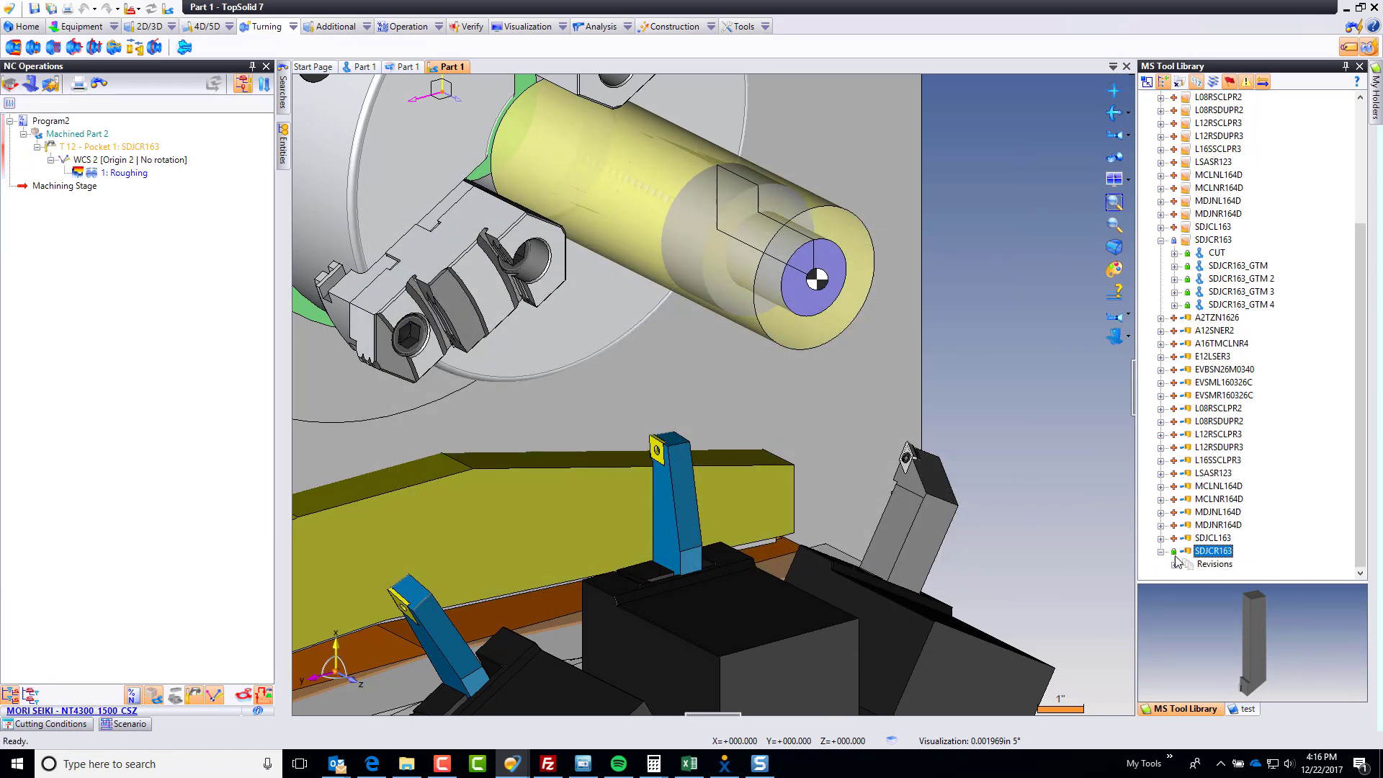
click(1187, 563)
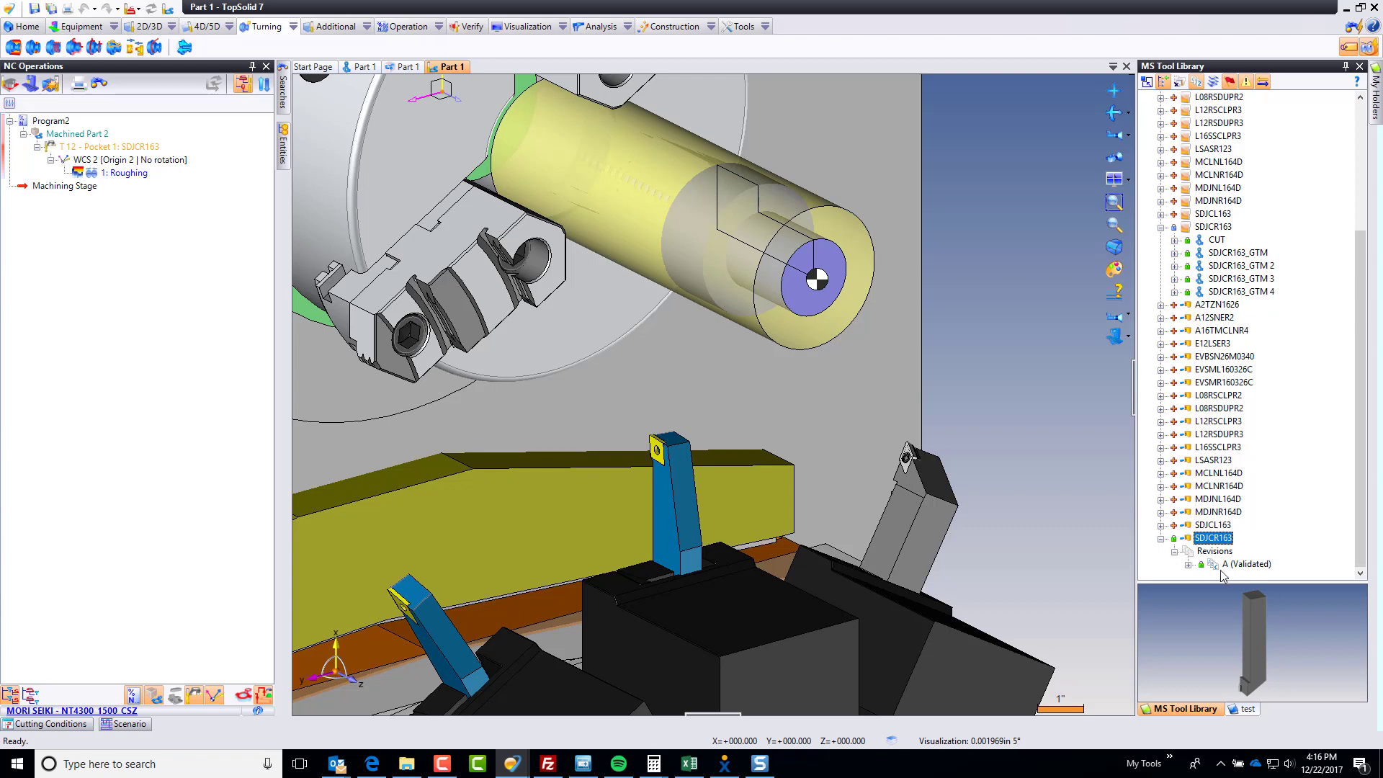
mouse_move(1240, 571)
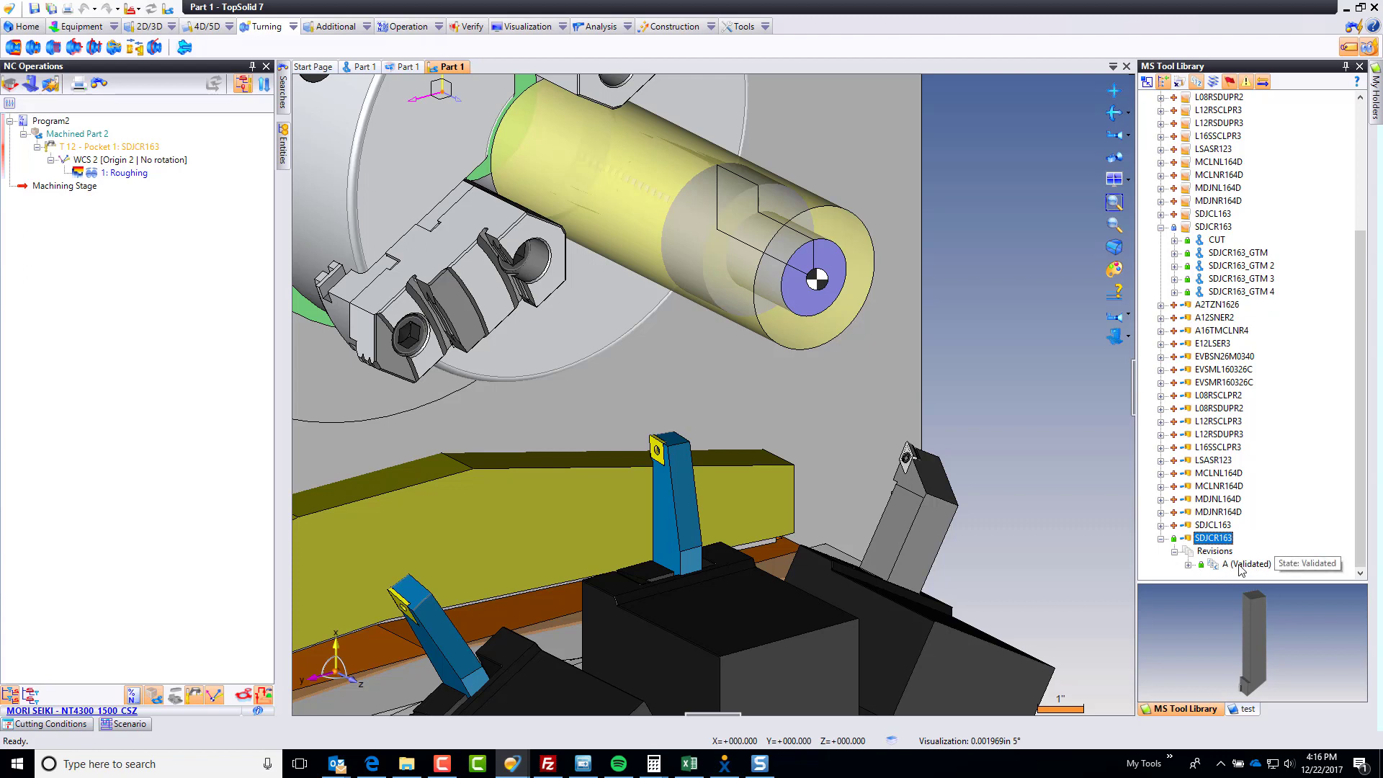